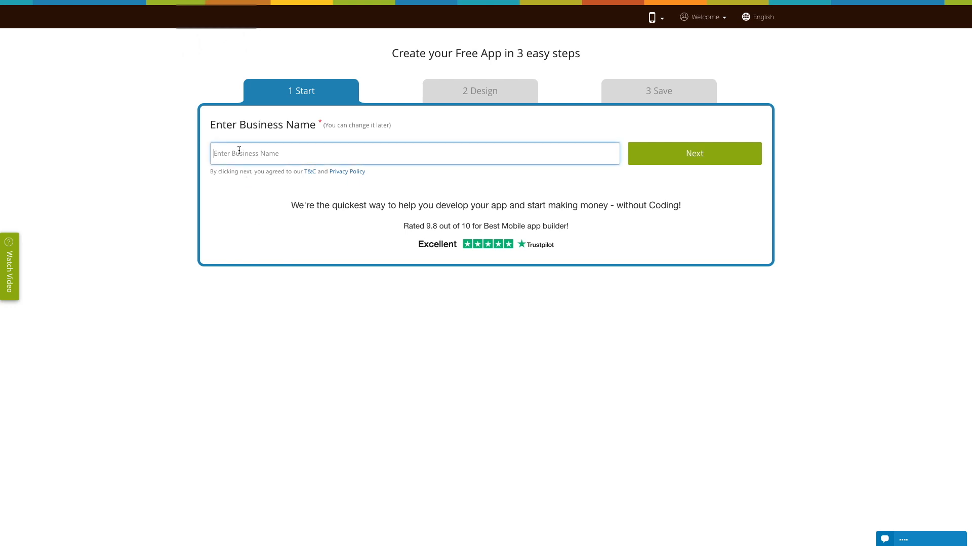
Name the business 'Demo' and set the app's purpose to 'E-wallet'
text(Dem)
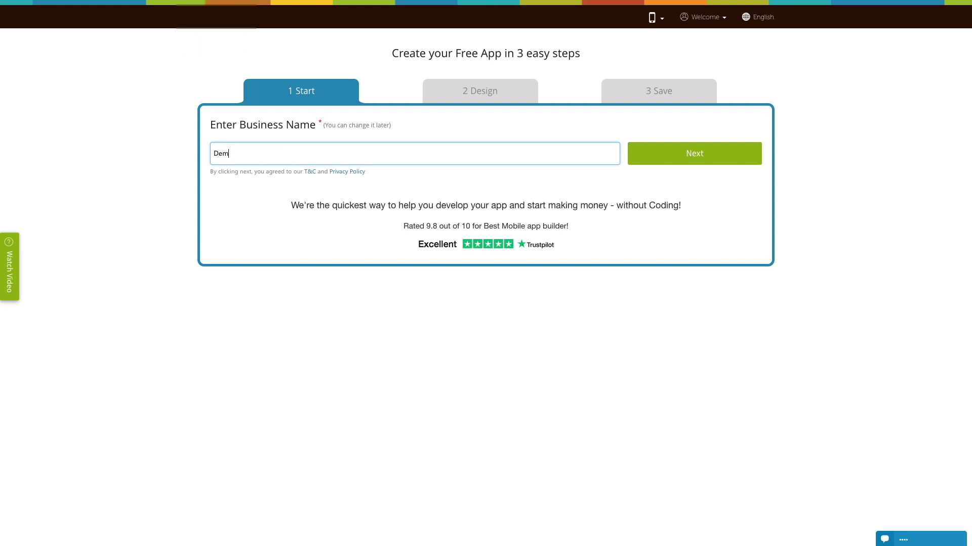
text(o)
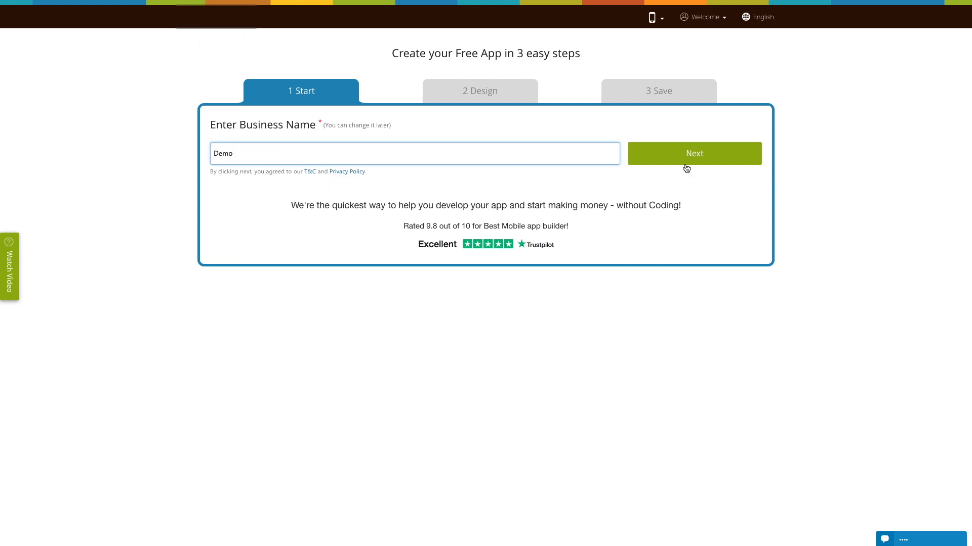
click(693, 153)
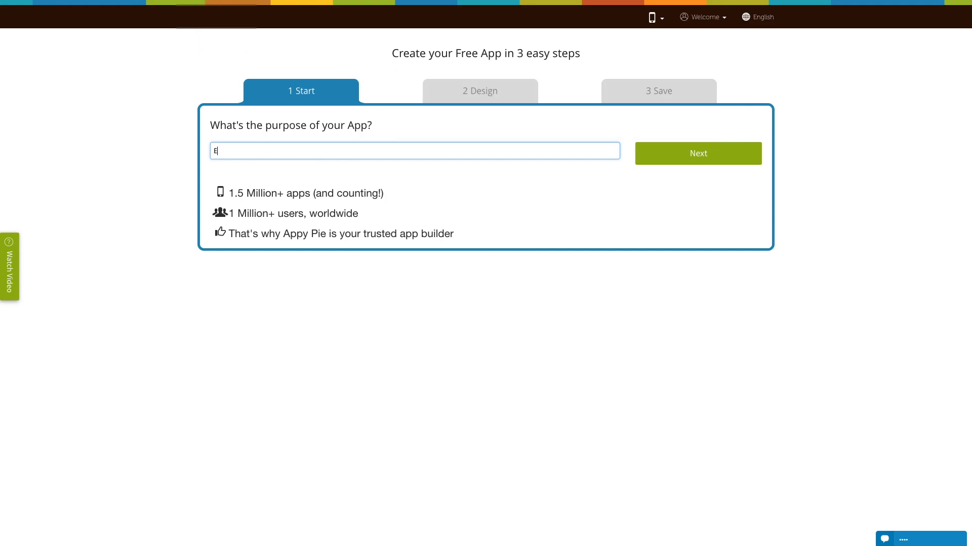
text(-wallet)
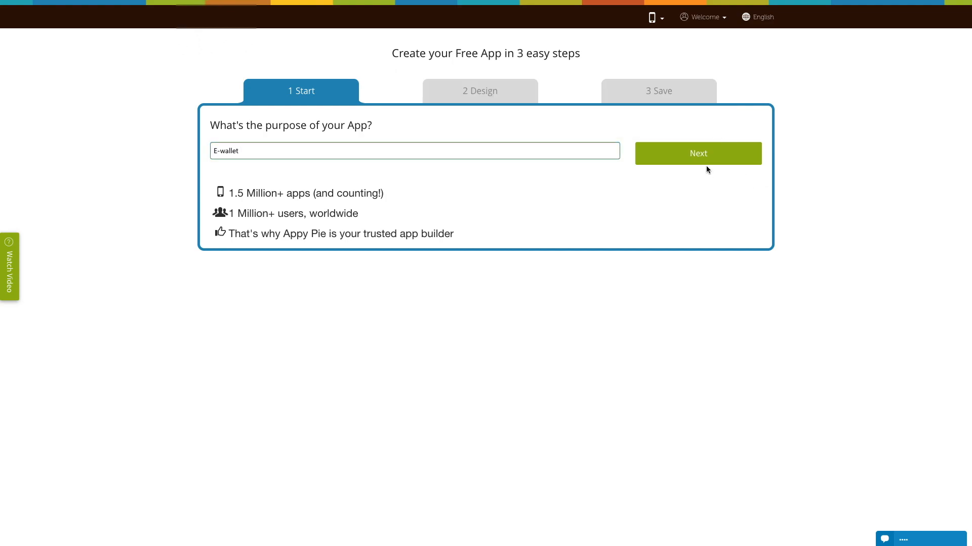
click(697, 152)
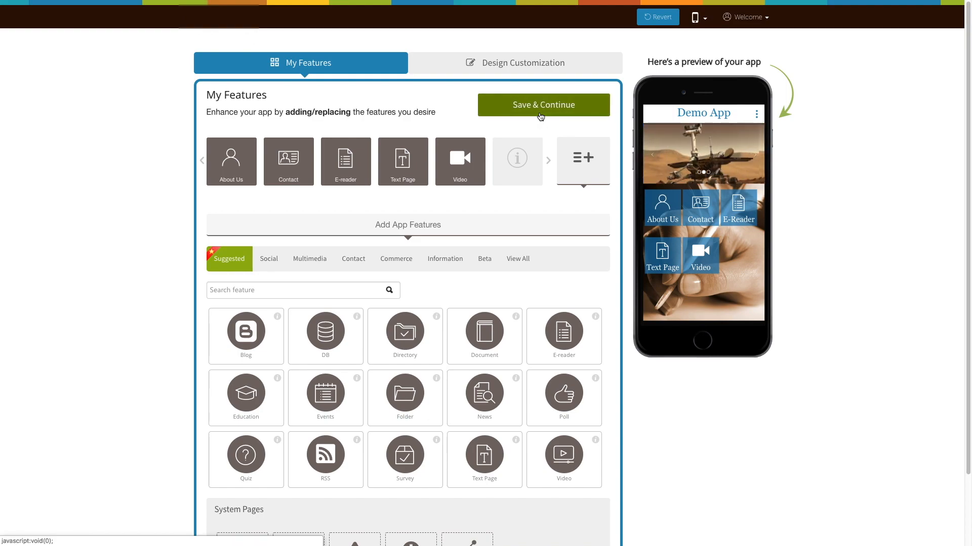
Save the starter features About Us, Website, OneTouch, Inquire and Contact and continue to the preview
click(542, 105)
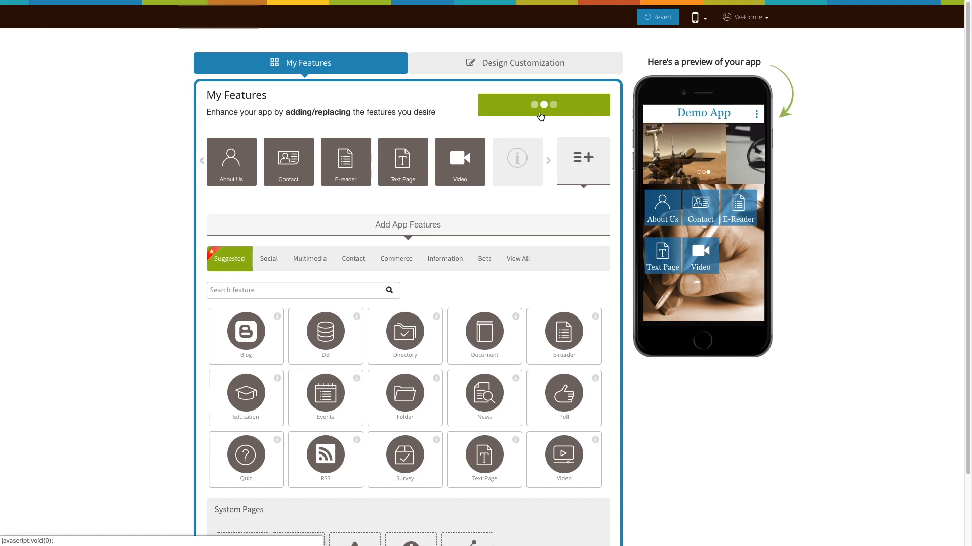
click(543, 104)
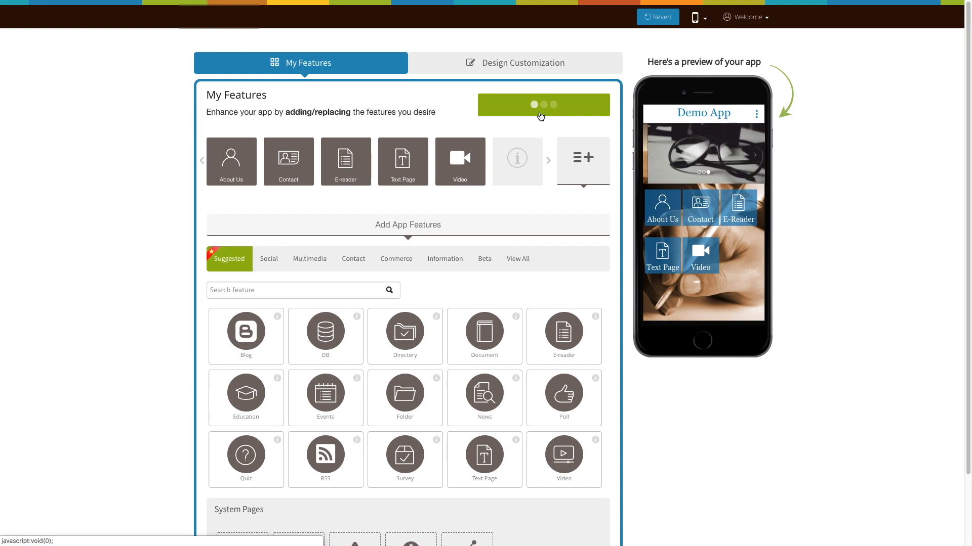
click(553, 104)
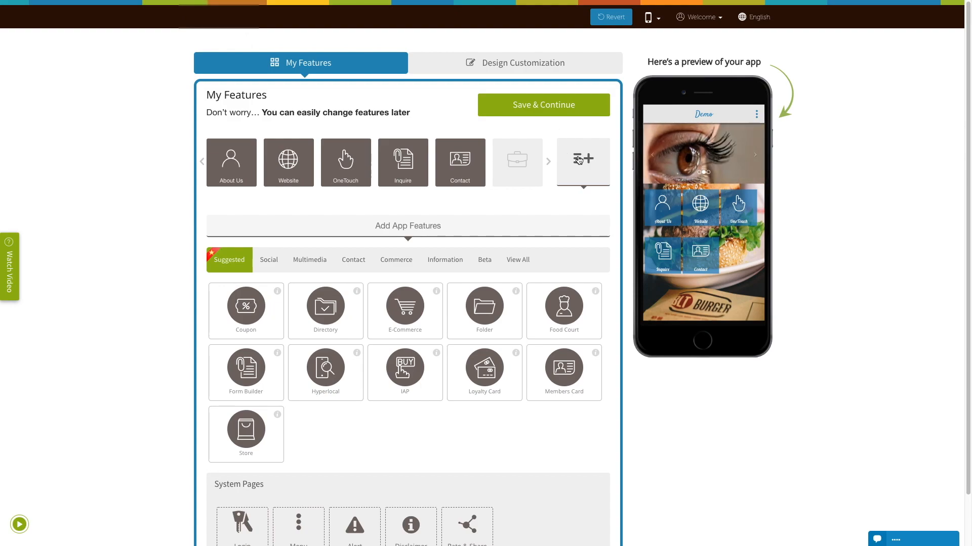
Search the full feature list for 'Ewa' and add the E-wallet feature to the app
scroll(down, 3)
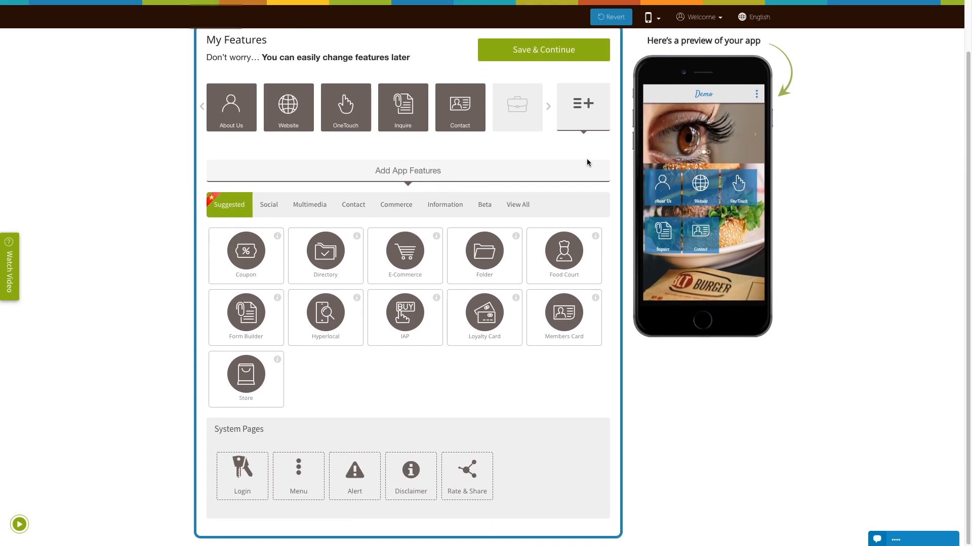
click(518, 205)
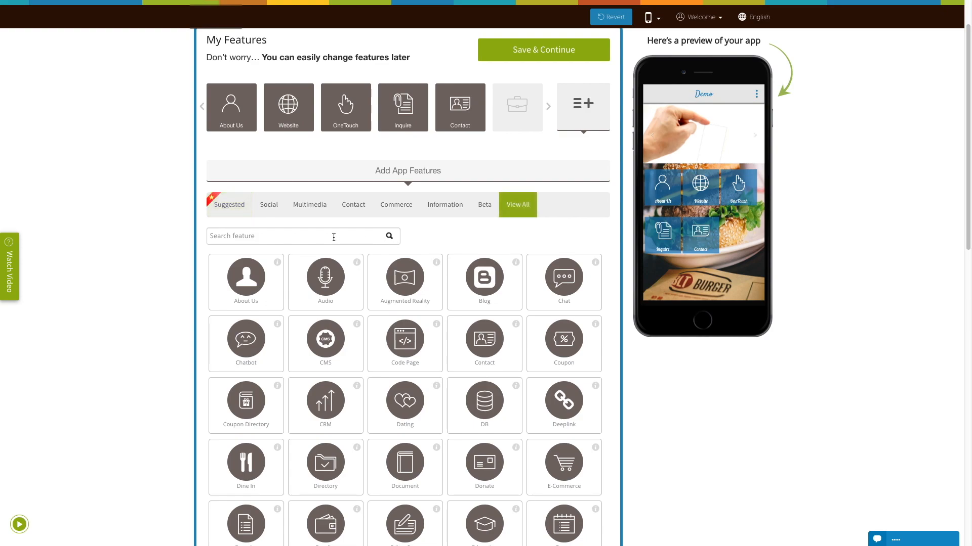
text(Ewallet)
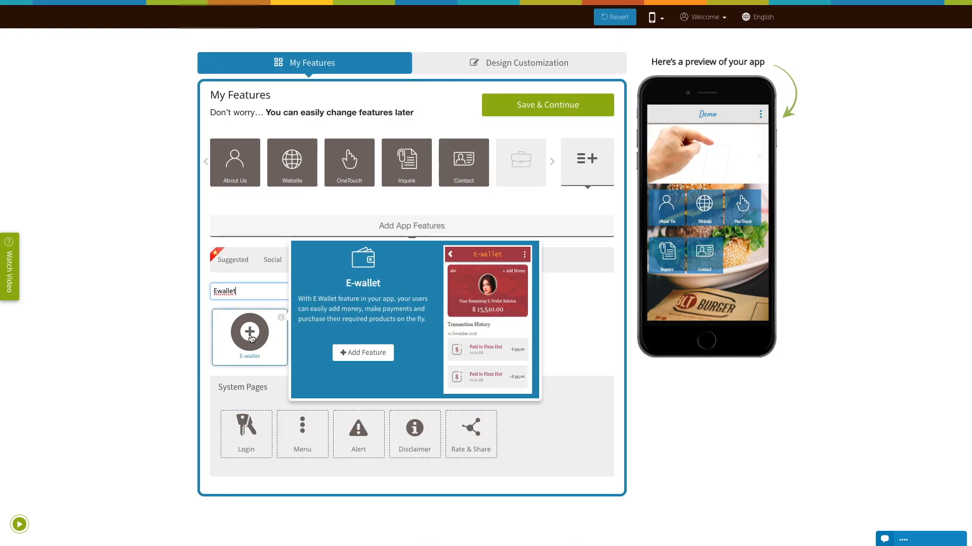
click(362, 352)
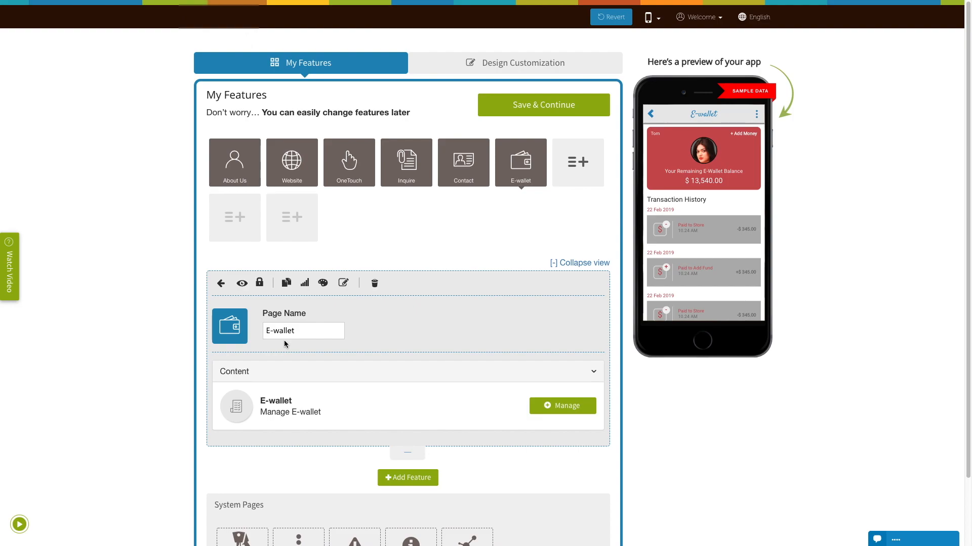
click(302, 330)
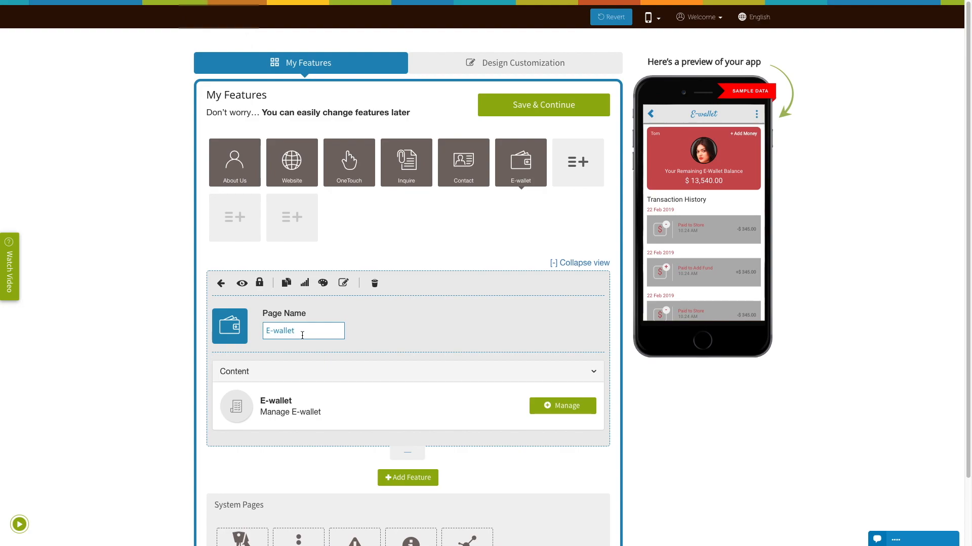
mouse_move(229, 326)
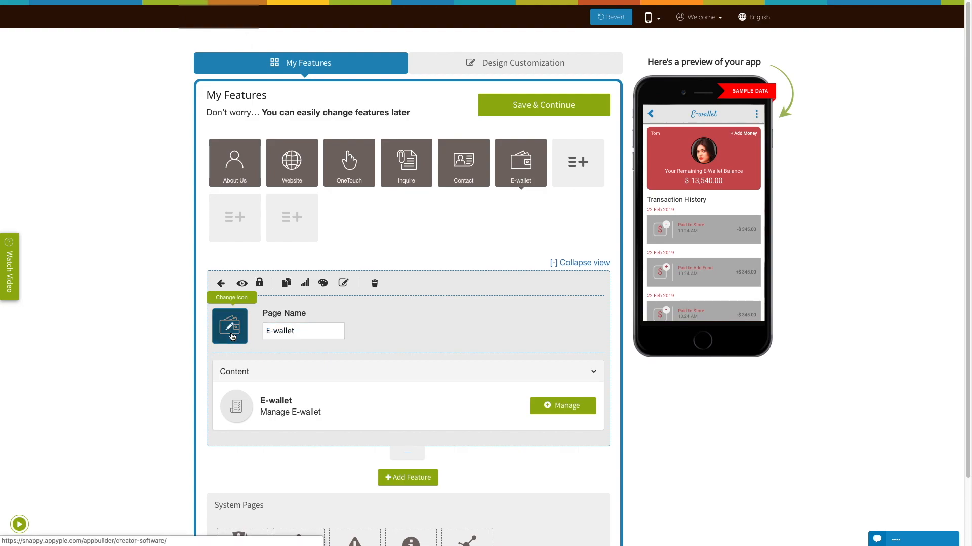
click(230, 327)
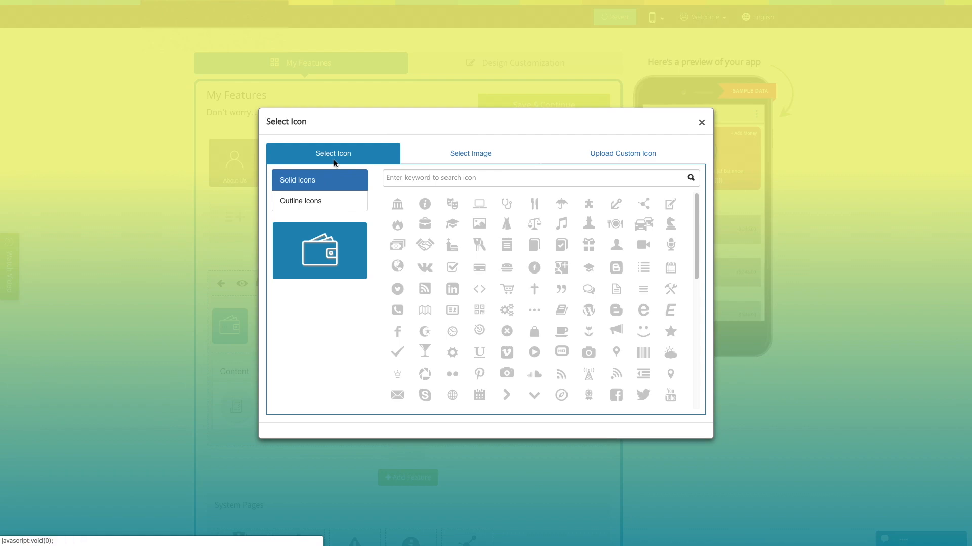
mouse_move(324, 202)
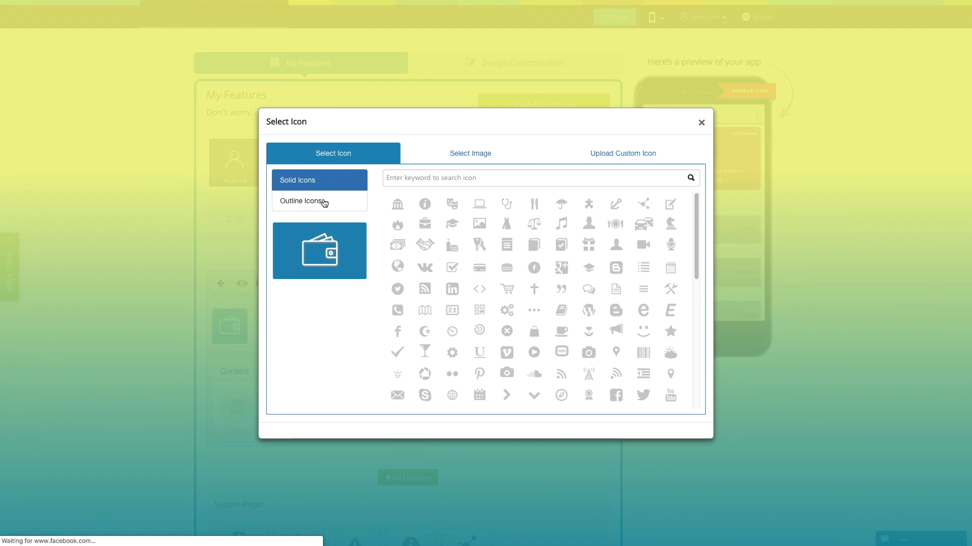
click(469, 153)
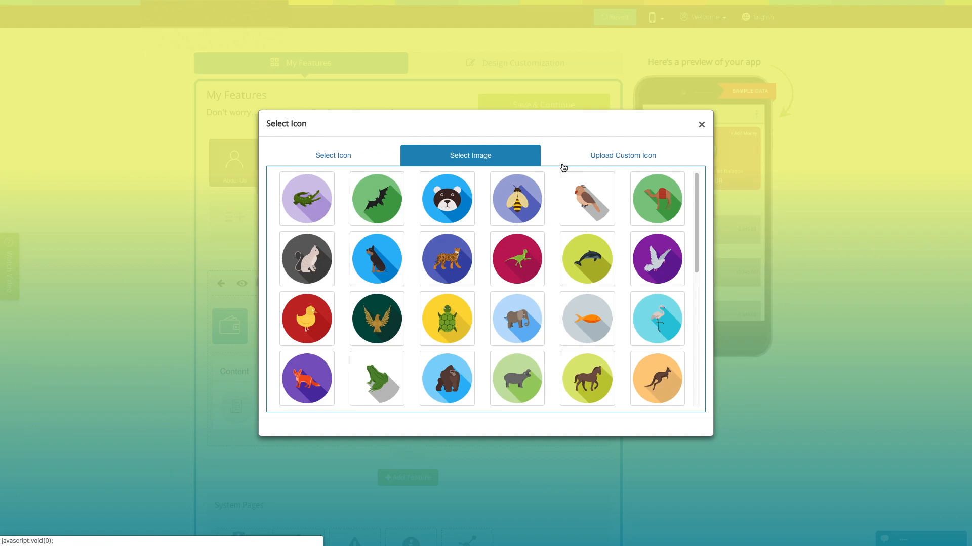
mouse_move(623, 155)
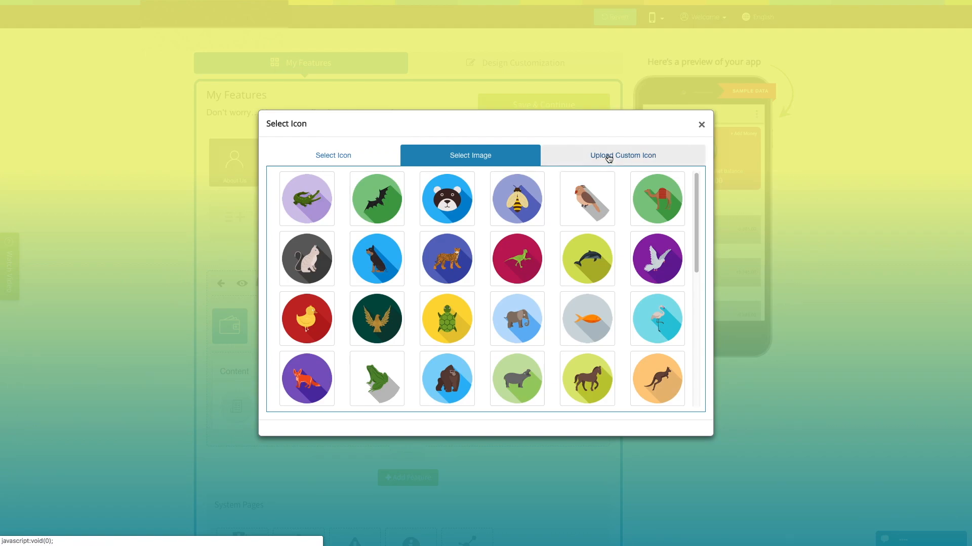
click(623, 156)
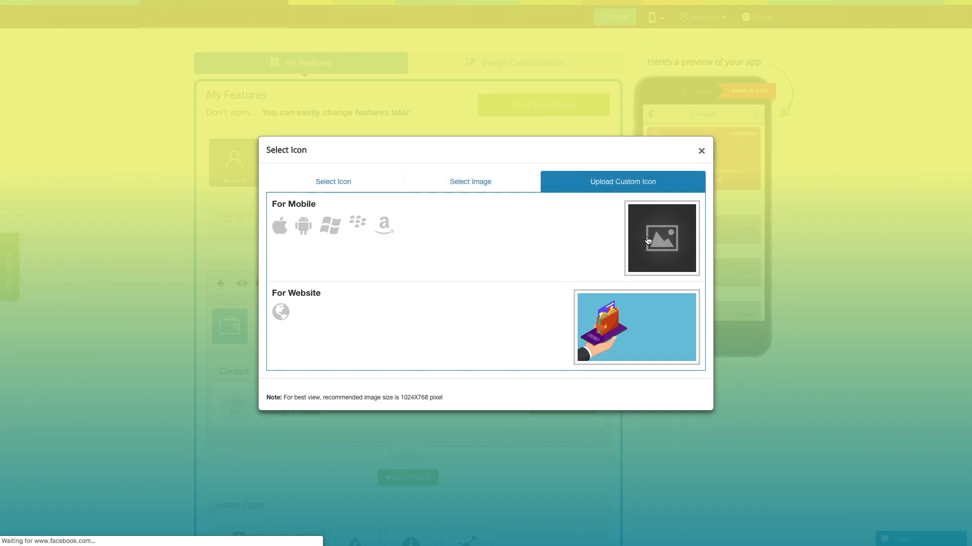
mouse_move(707, 153)
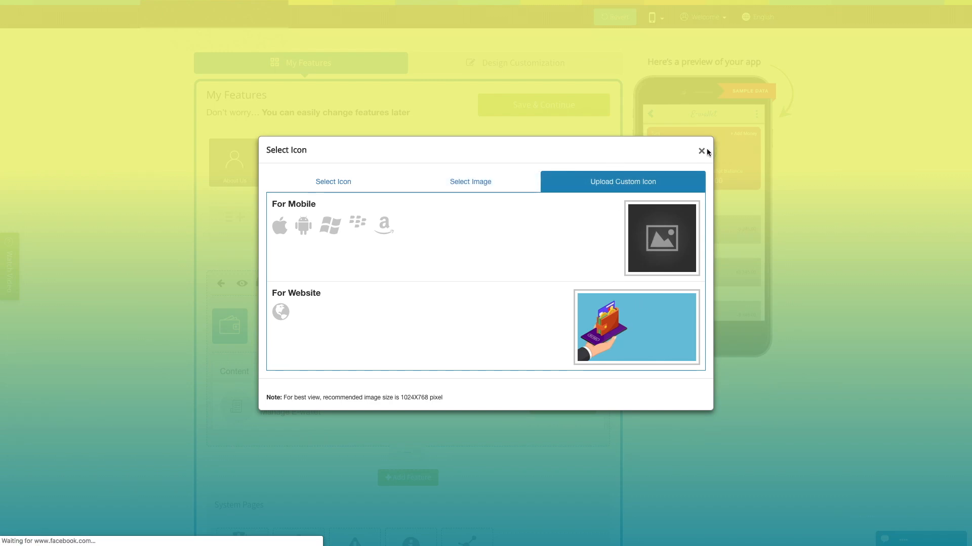
click(701, 151)
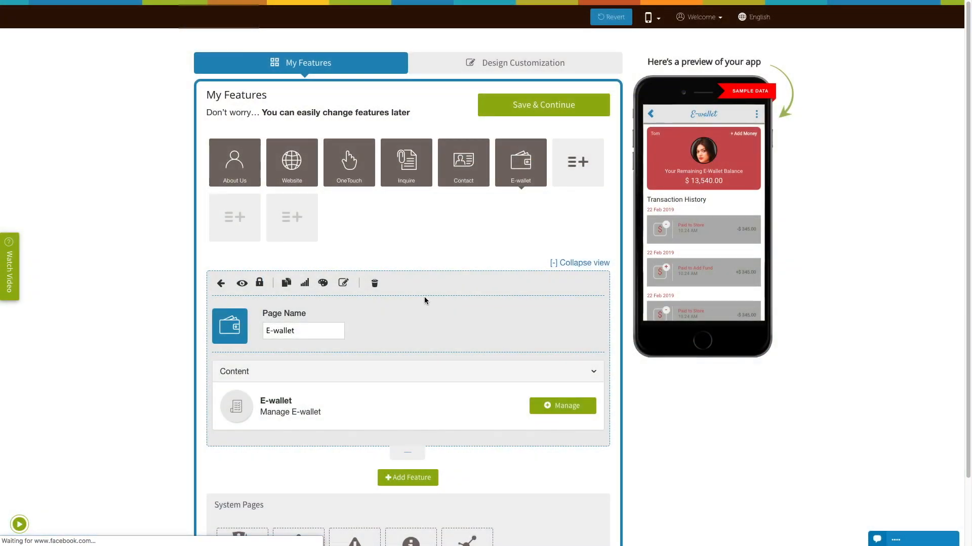
Open Manage for the E-wallet feature in the Content section
scroll(down, 3)
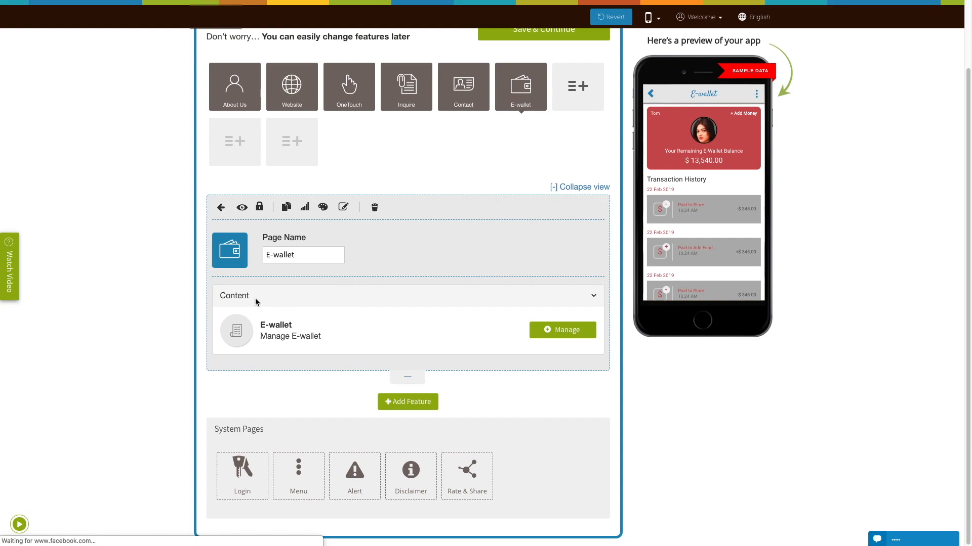
mouse_move(495, 336)
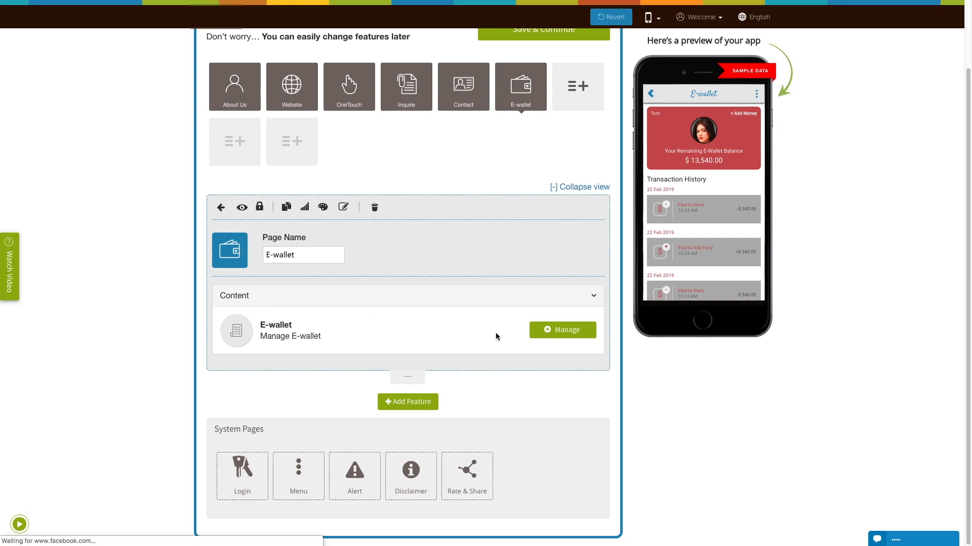
click(562, 329)
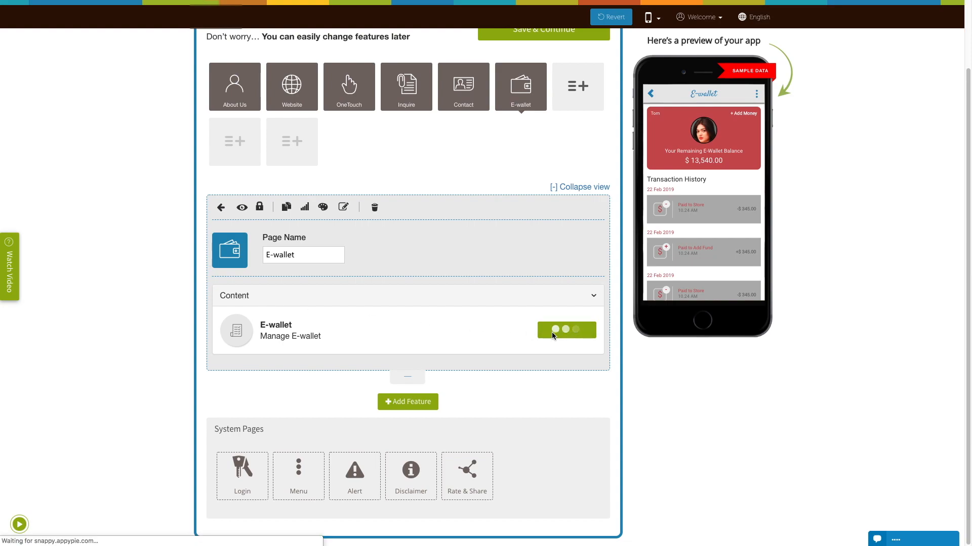
click(564, 328)
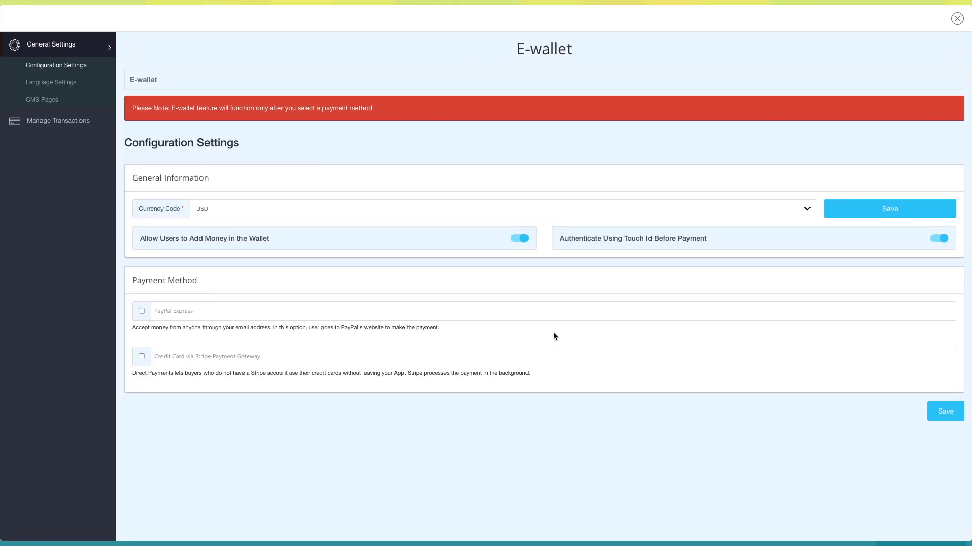
Keep USD as the currency code and leave Touch ID authentication before payment enabled
click(55, 64)
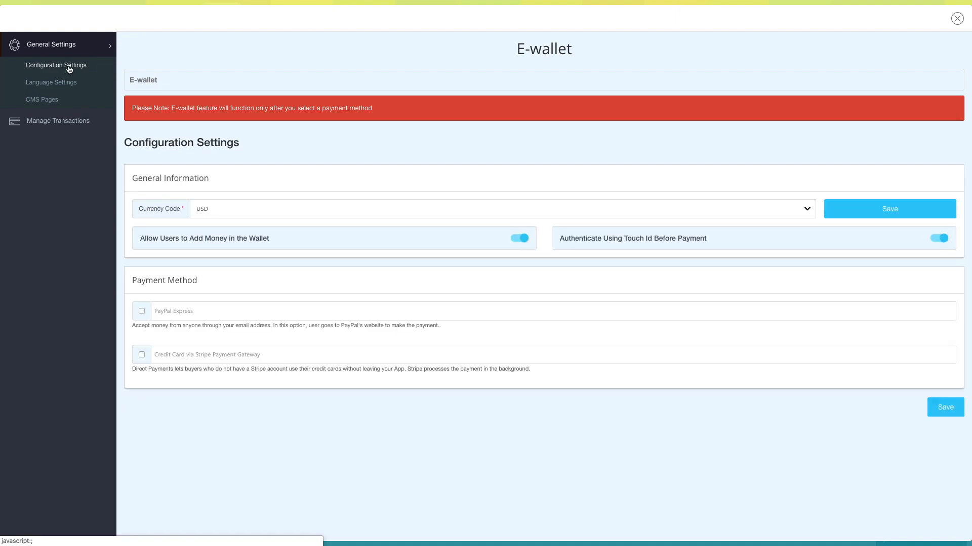
mouse_move(207, 219)
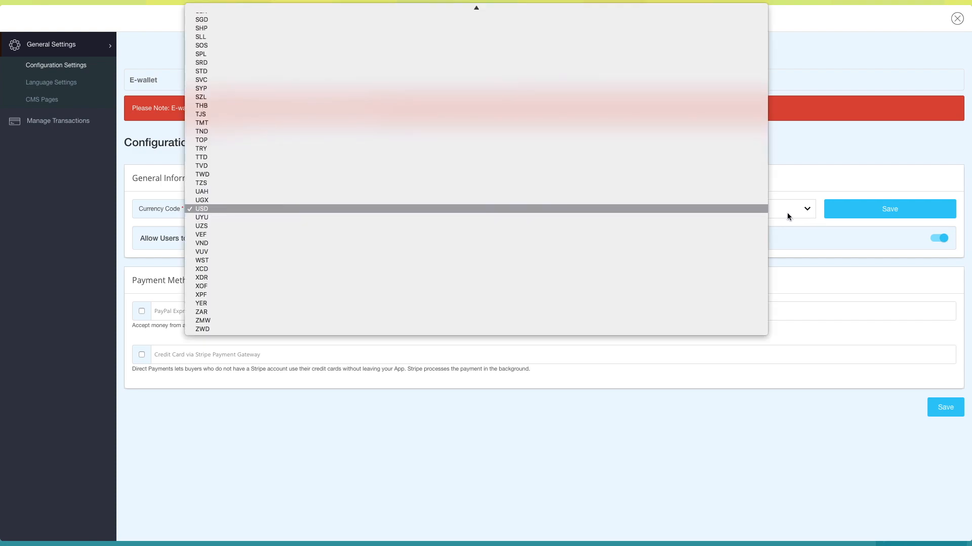
mouse_move(201, 199)
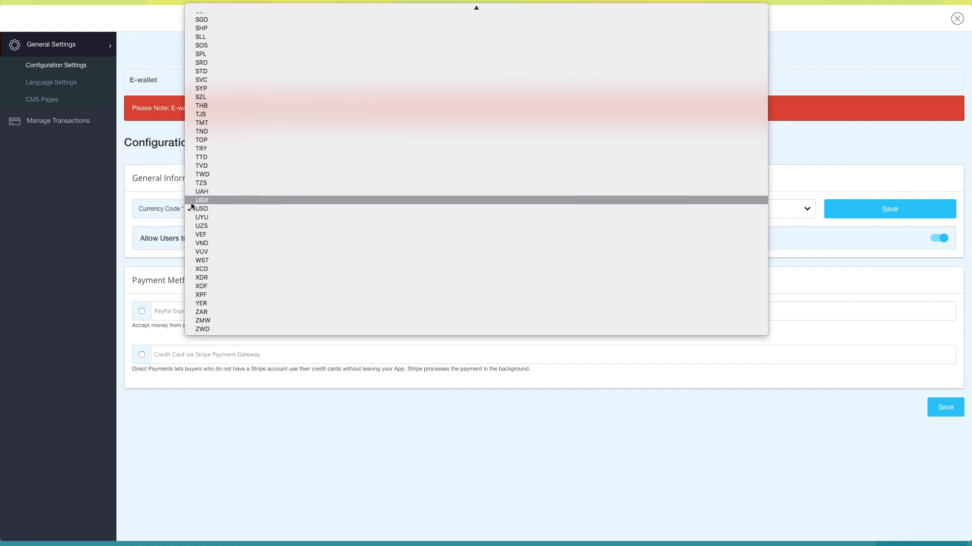
click(201, 209)
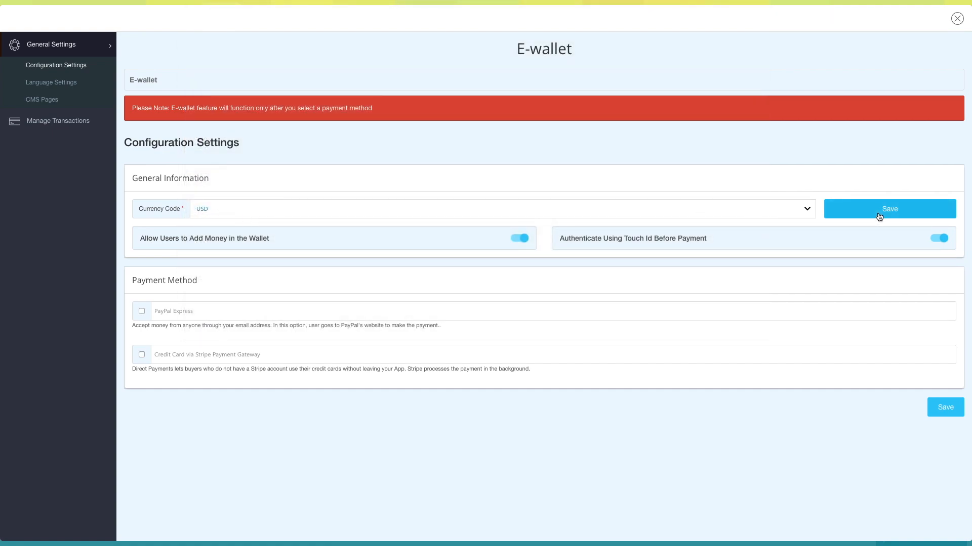
mouse_move(234, 251)
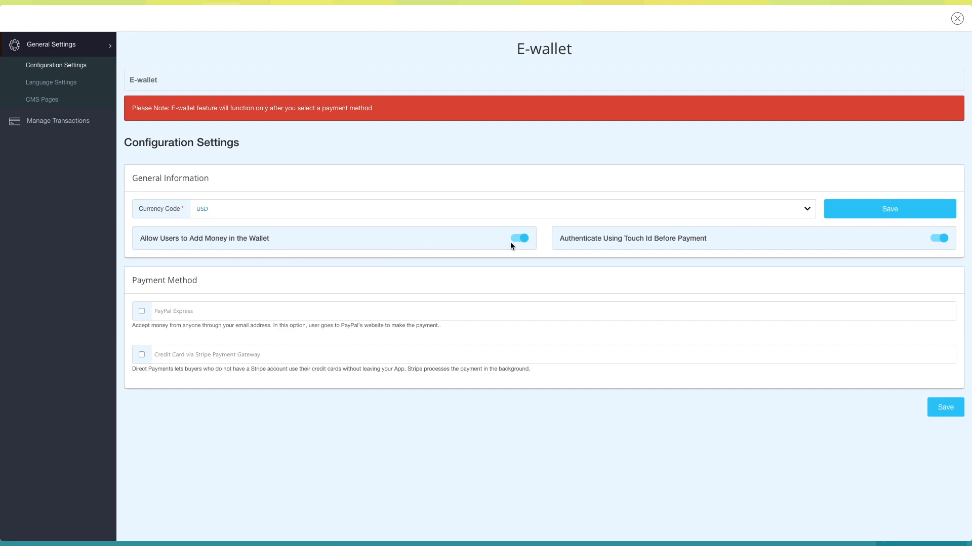
mouse_move(612, 242)
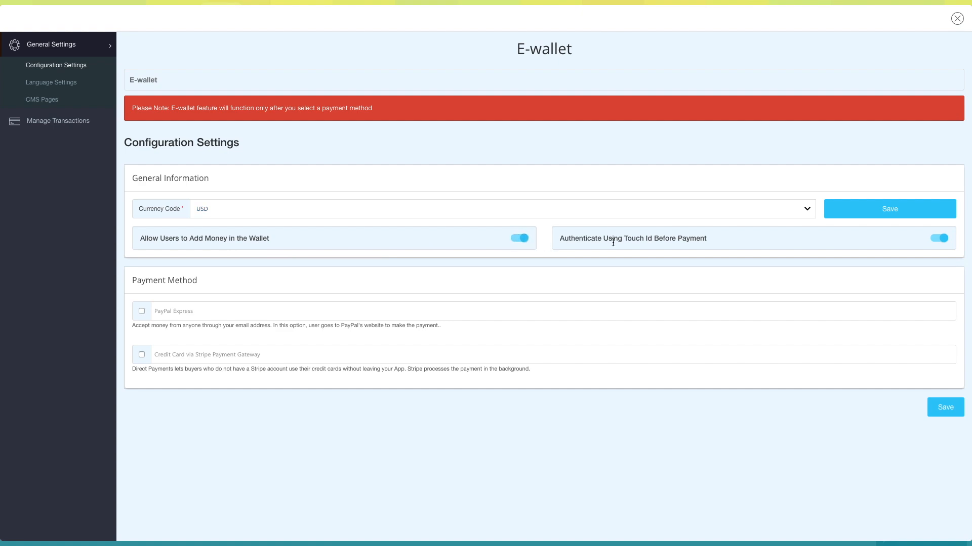
mouse_move(674, 248)
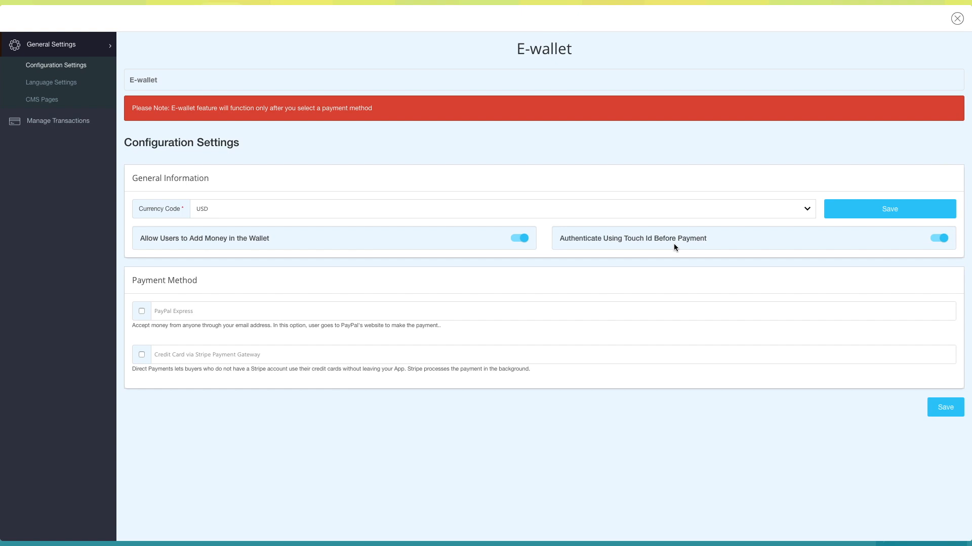
mouse_move(948, 244)
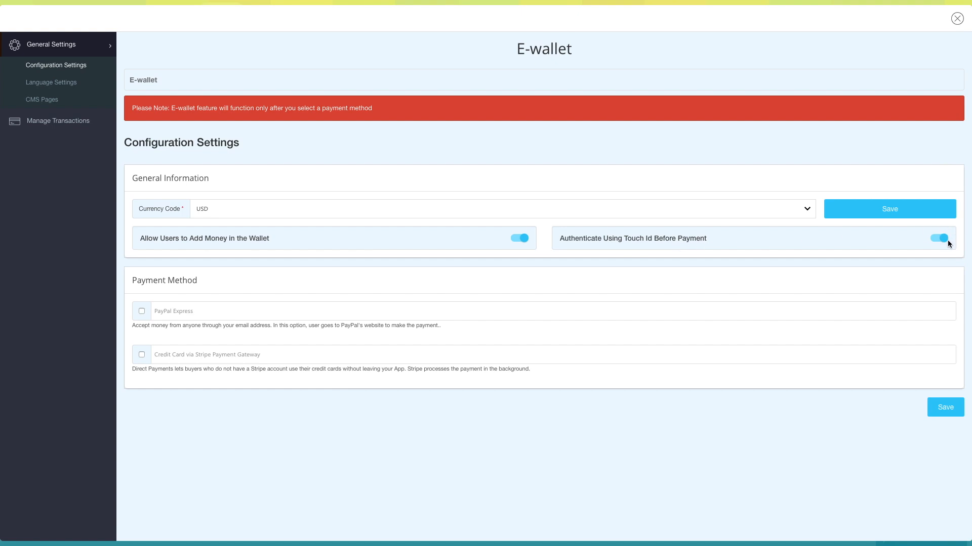
click(939, 238)
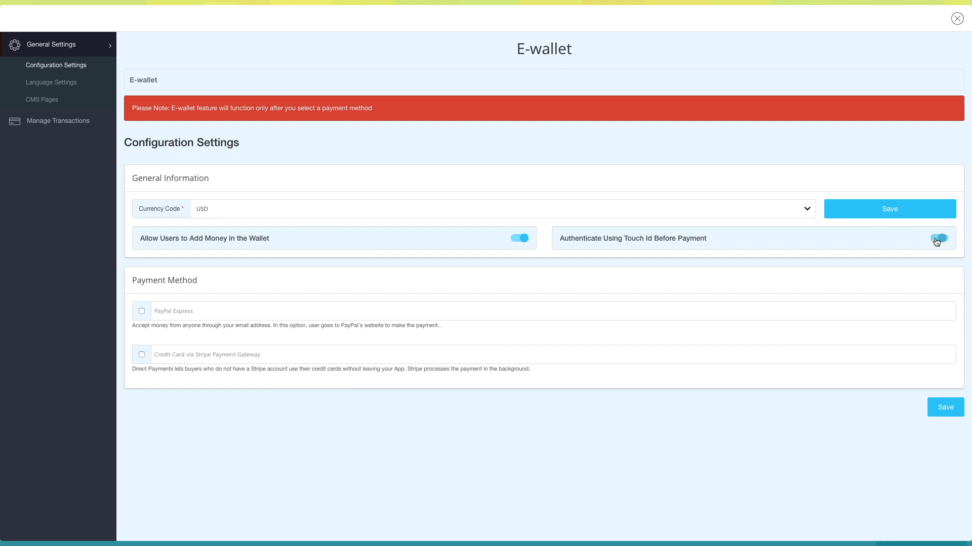
click(937, 238)
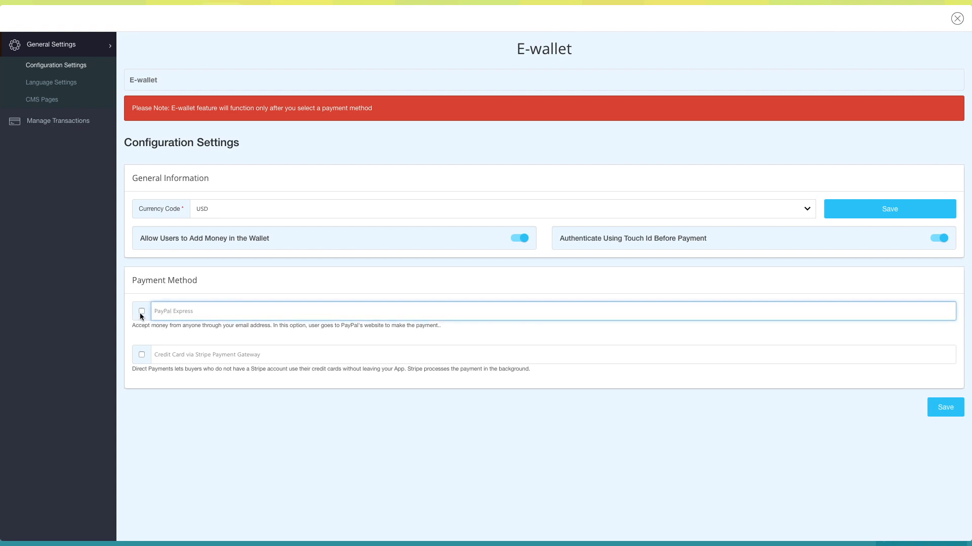
Tick PayPal Express, then choose Credit Card via Stripe with its publishable and secret key fields empty
click(141, 311)
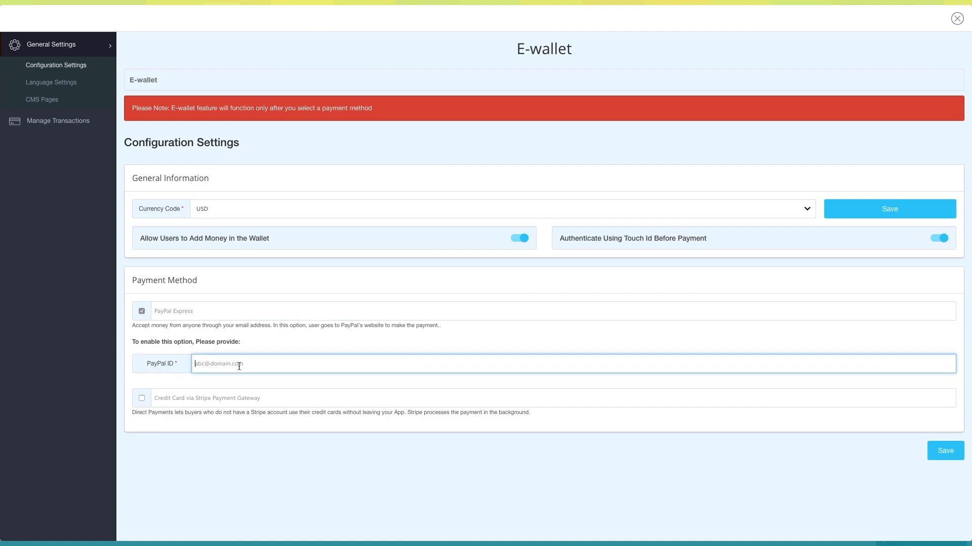
mouse_move(148, 405)
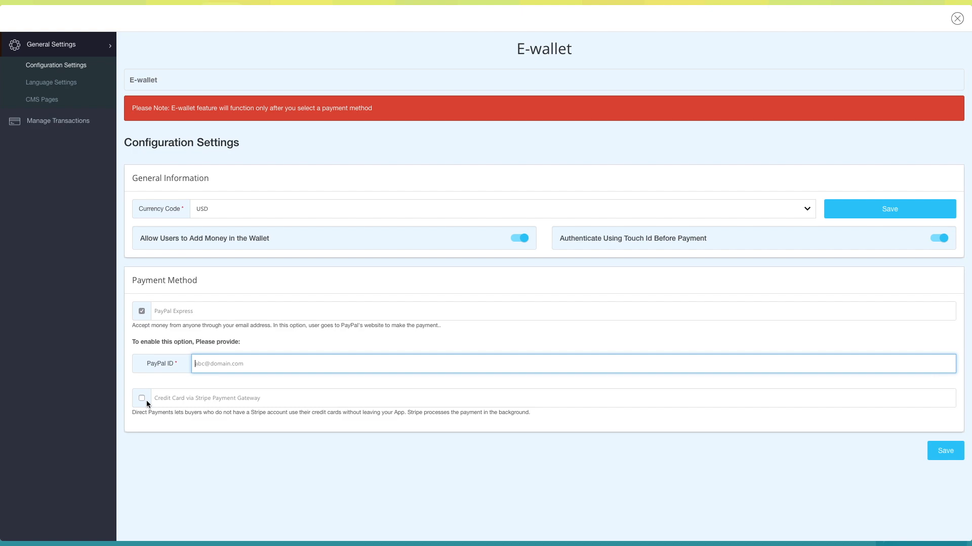
click(142, 398)
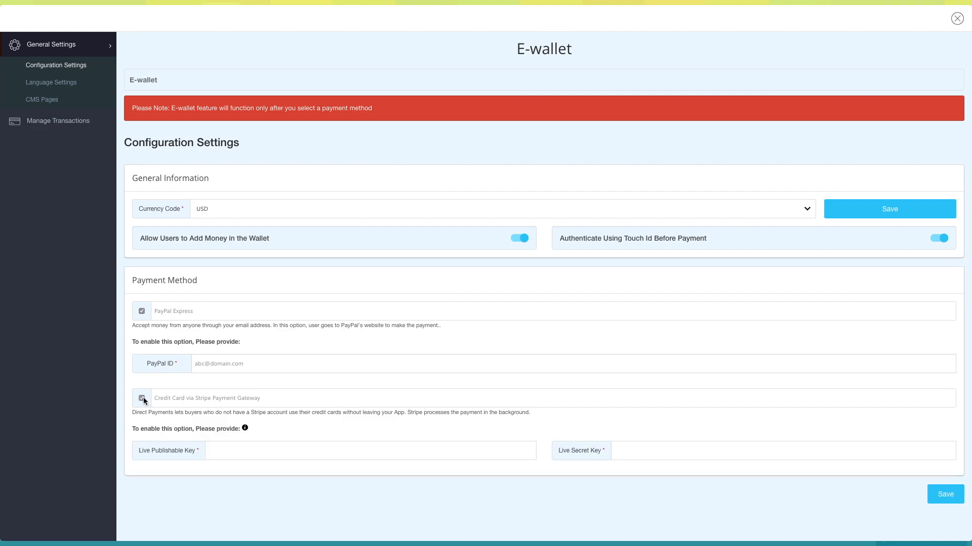
click(141, 398)
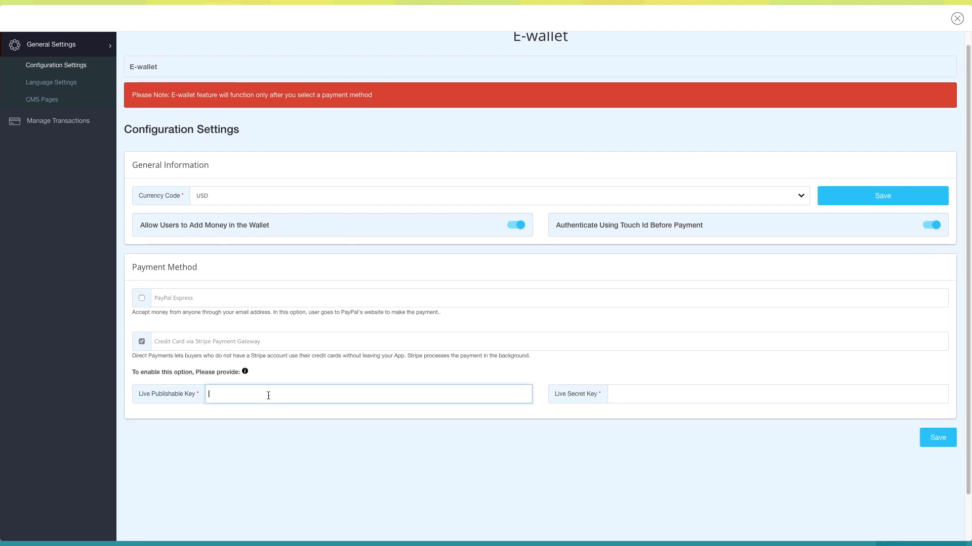
click(774, 394)
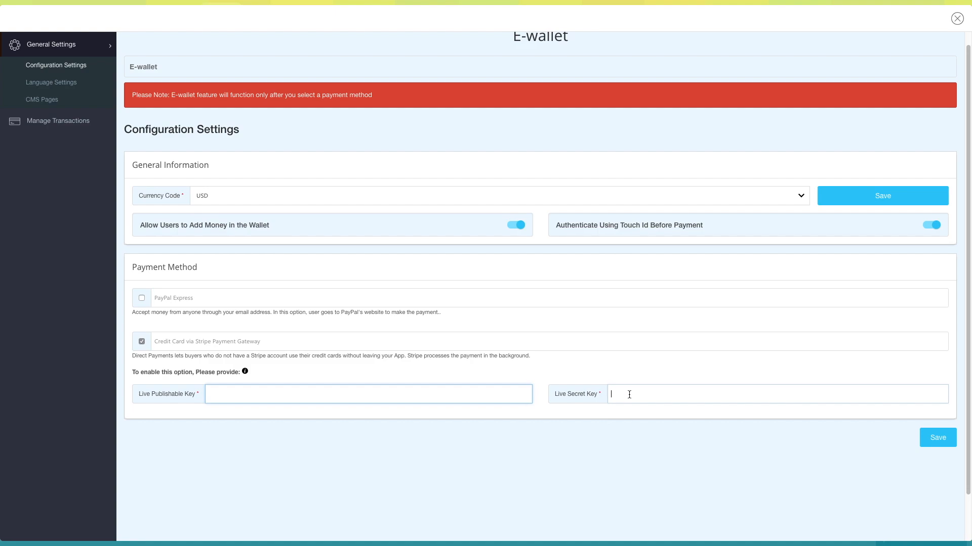
mouse_move(243, 371)
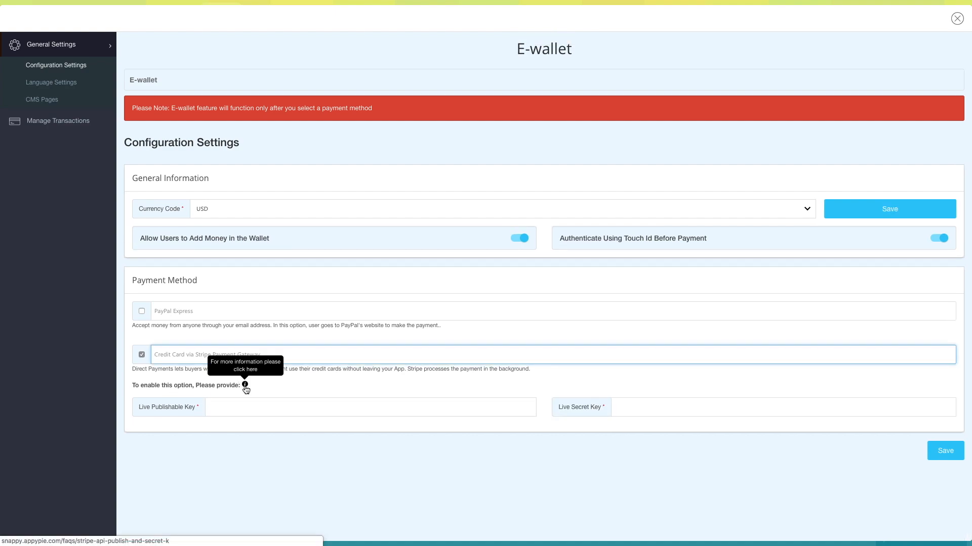
click(244, 385)
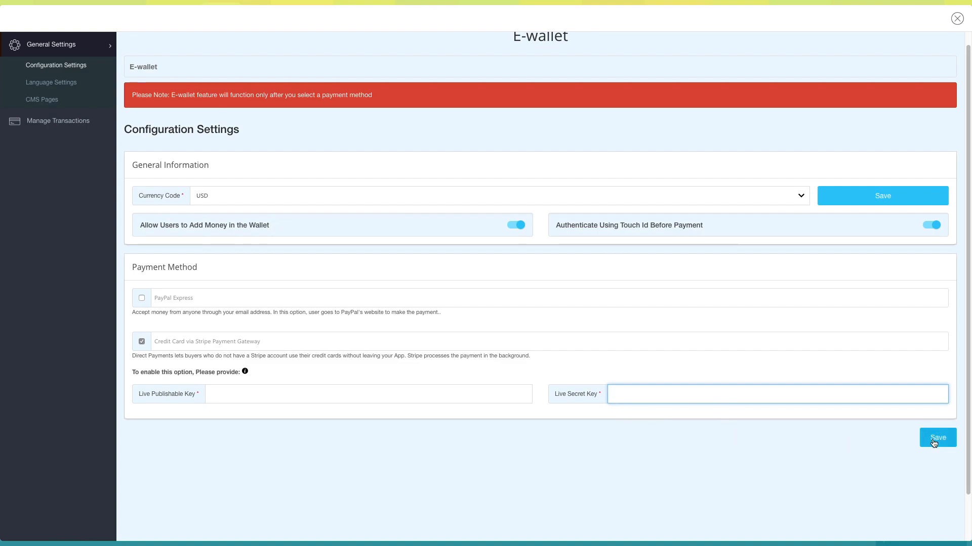
mouse_move(45, 121)
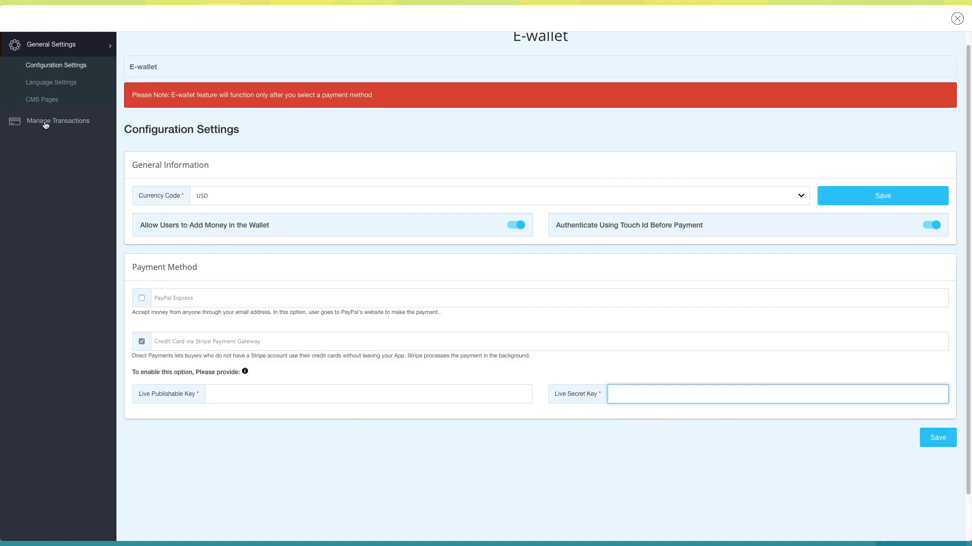
Show the Language Settings labels from Added Successfully through Wallet Trans ID
click(51, 82)
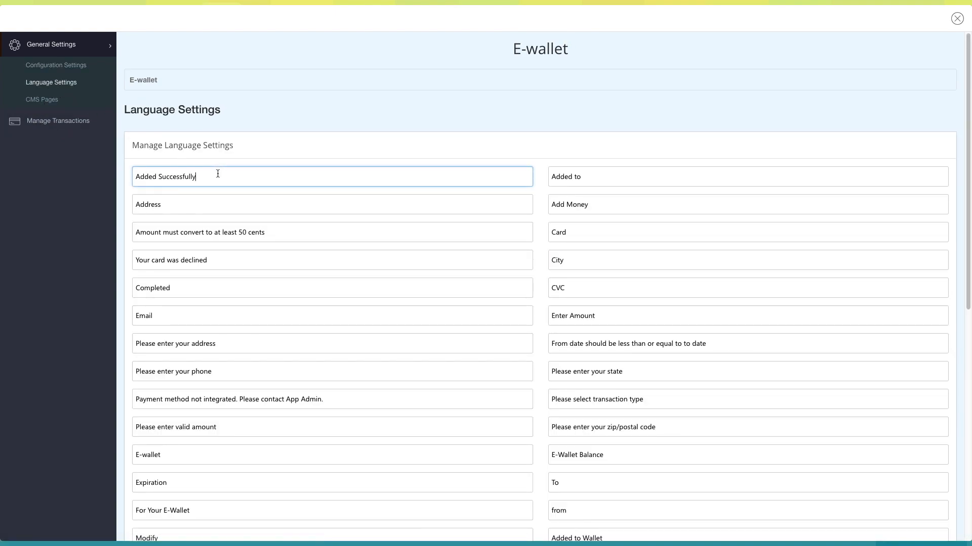
click(332, 231)
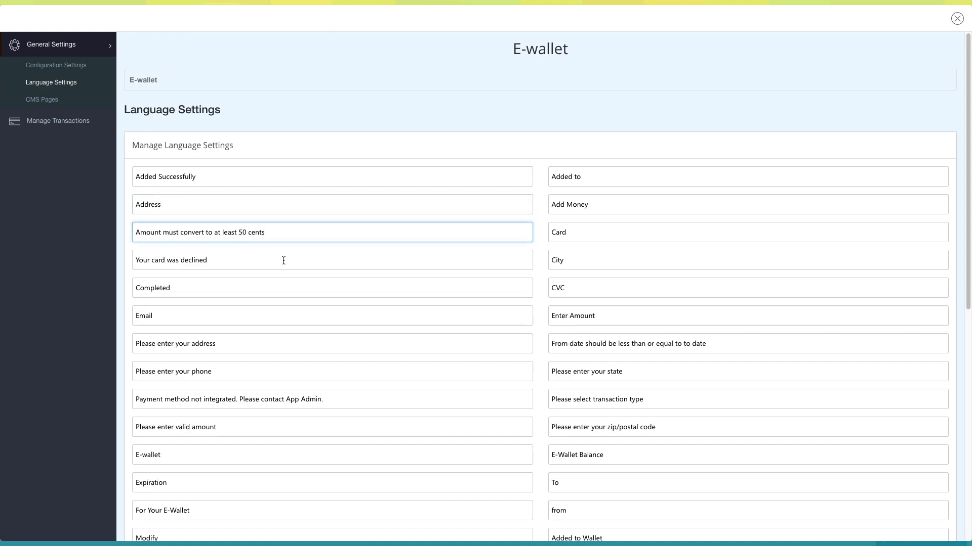
scroll(down, 3)
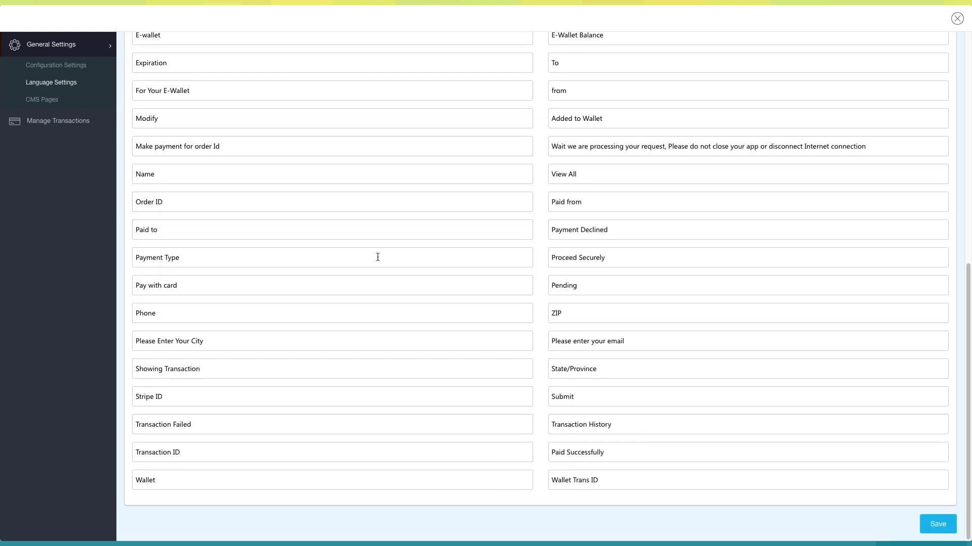
mouse_move(42, 101)
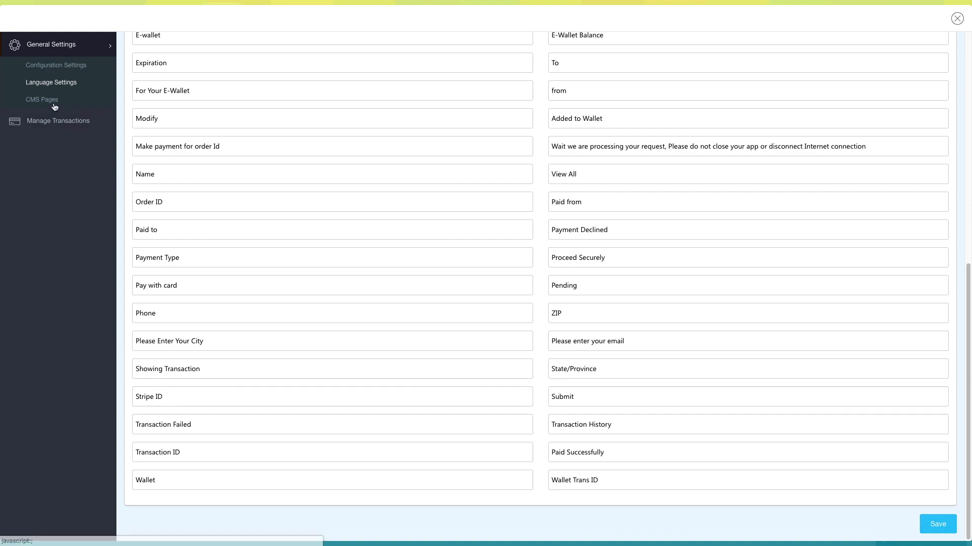
View the CMS Pages (Terms and Condition, Privacy Policy), then the empty Manage Transactions list
click(41, 99)
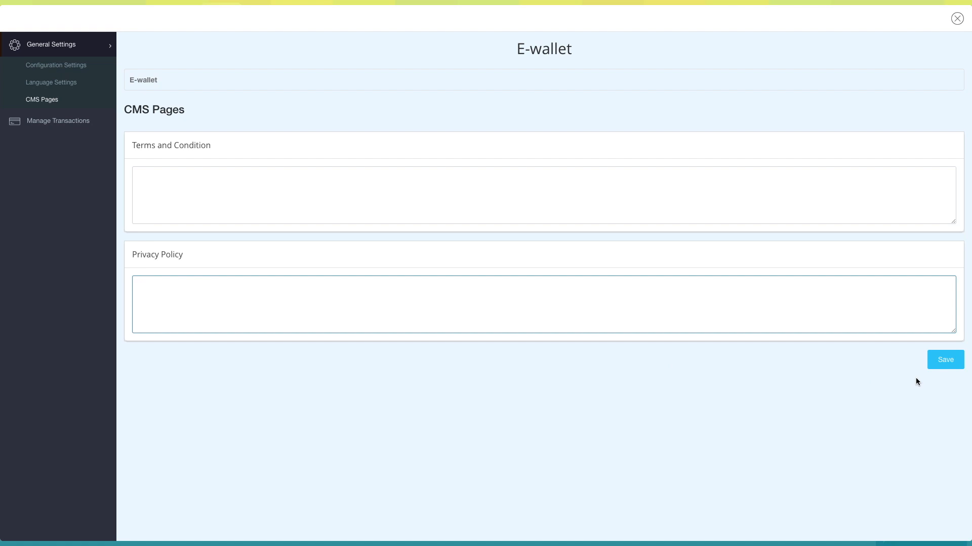
mouse_move(70, 143)
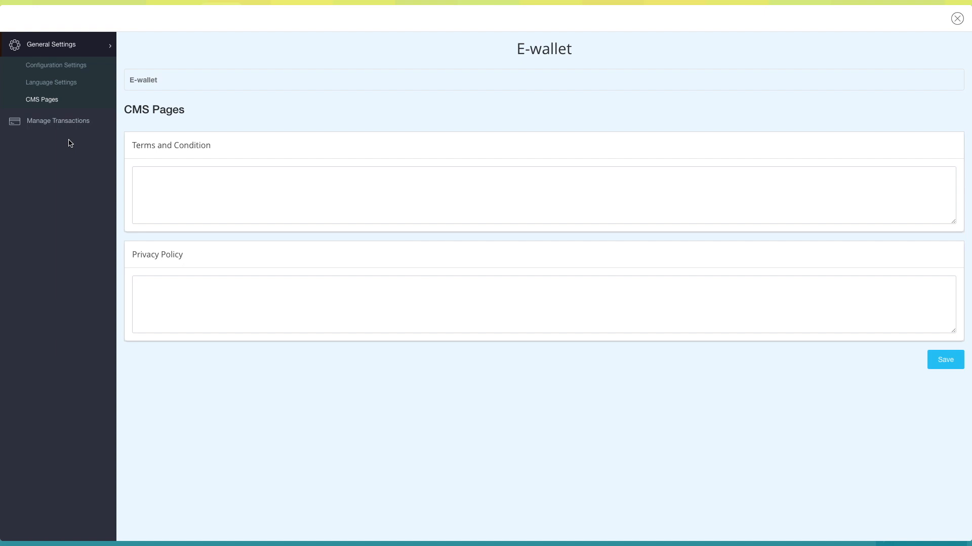
click(58, 120)
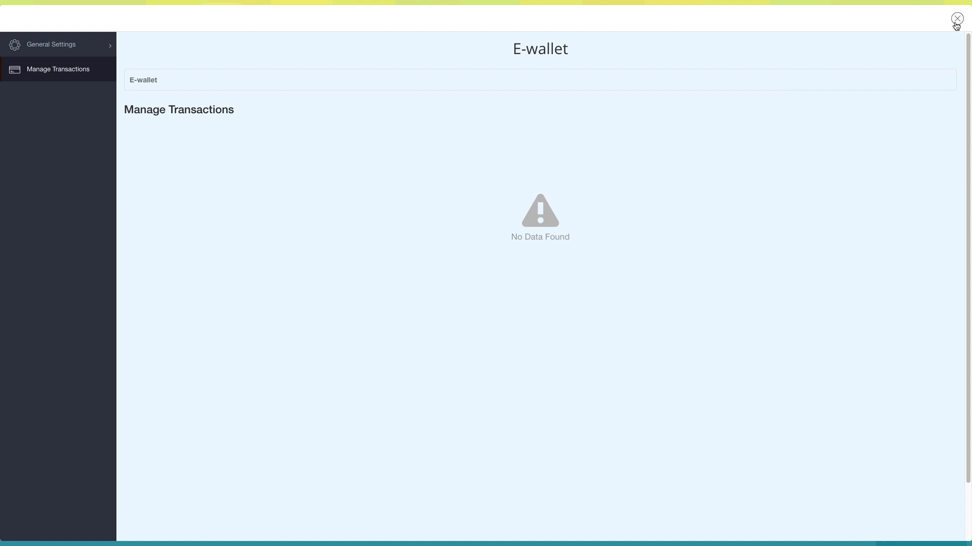
Close the E-wallet window and review the page's Layout & Color Scheme settings
click(956, 17)
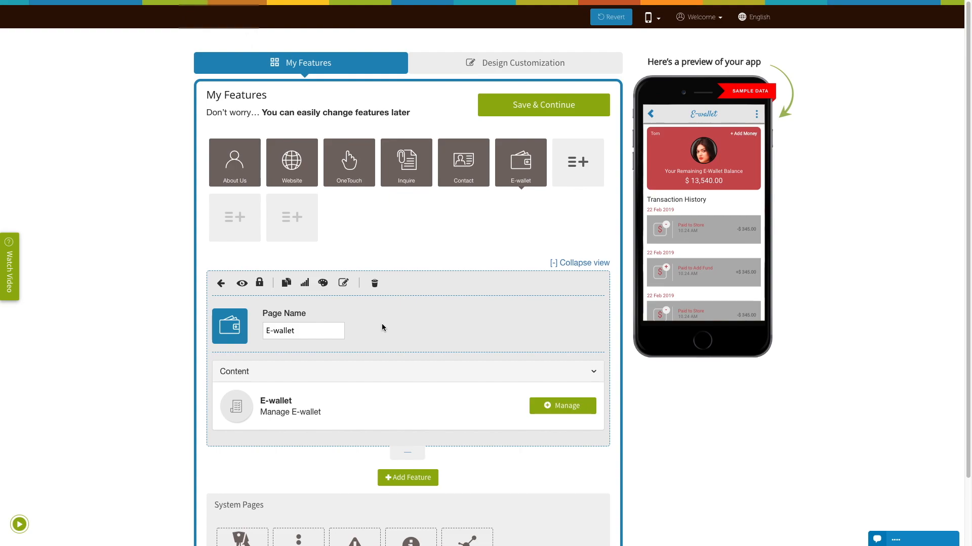
mouse_move(322, 283)
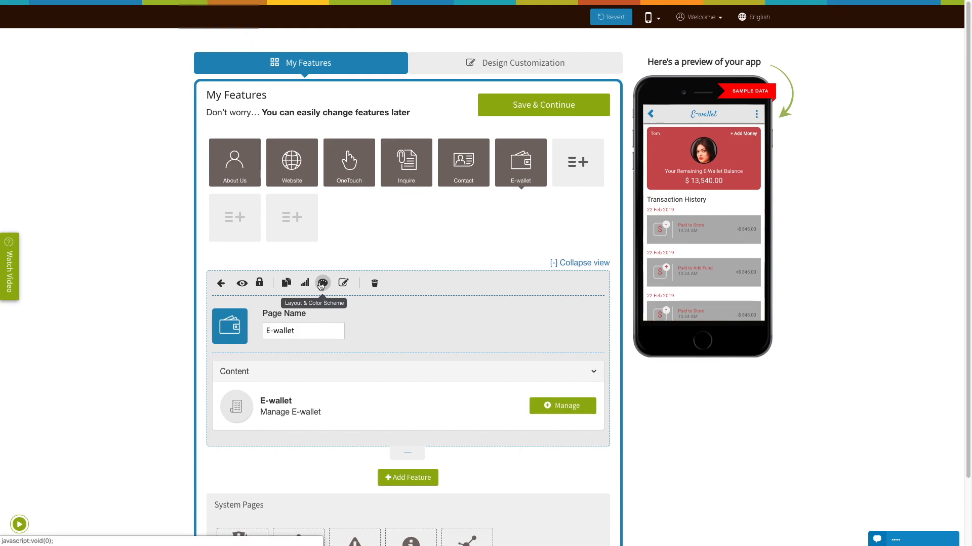
click(322, 283)
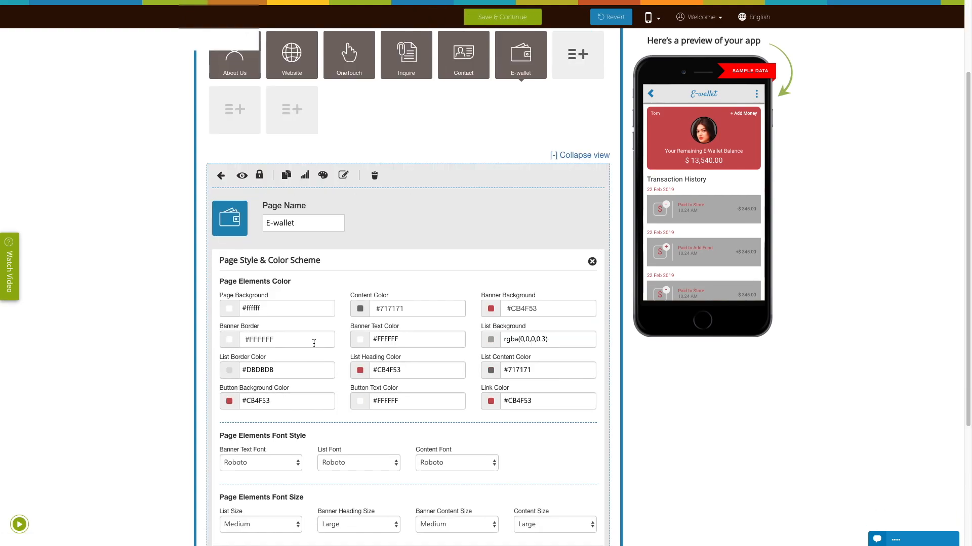
scroll(down, 3)
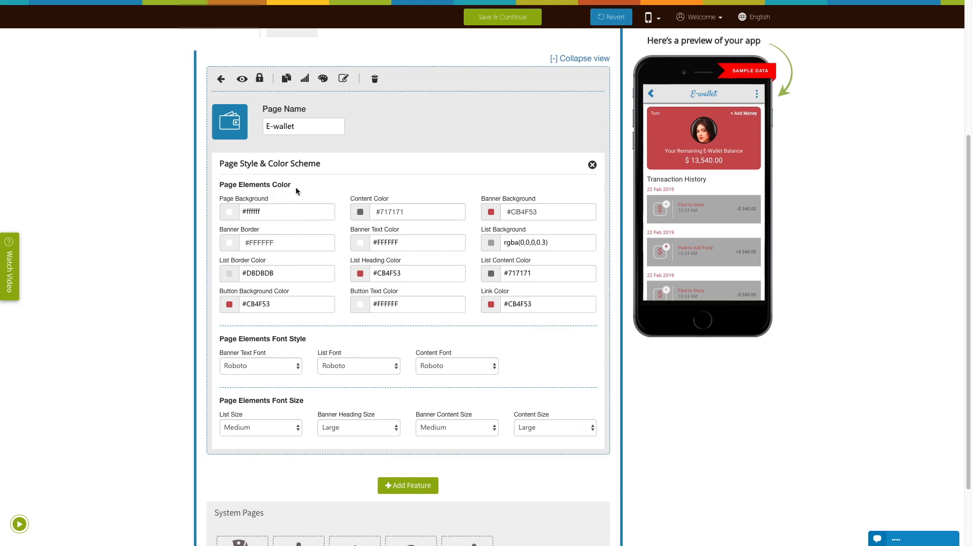
mouse_move(309, 345)
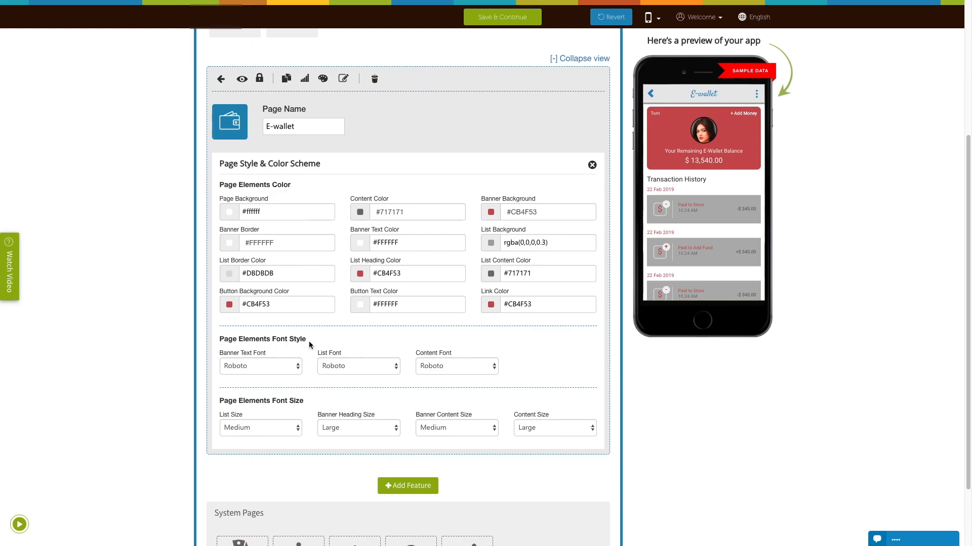
scroll(up, 3)
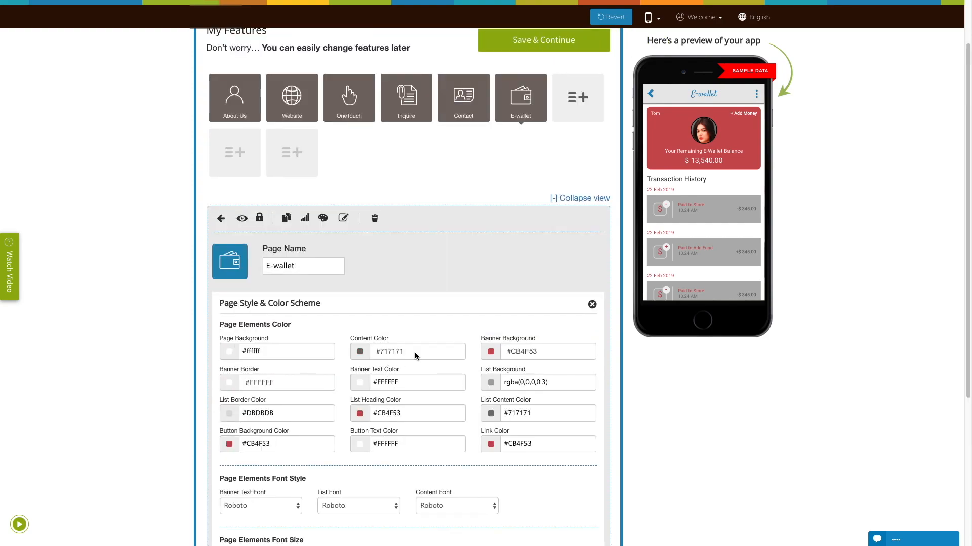
click(590, 304)
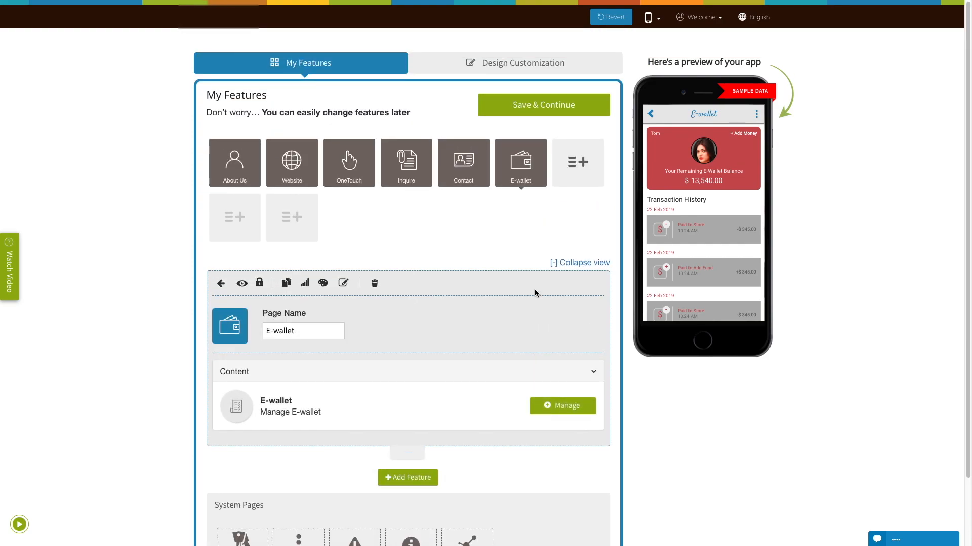
Save the app's features and continue
click(542, 105)
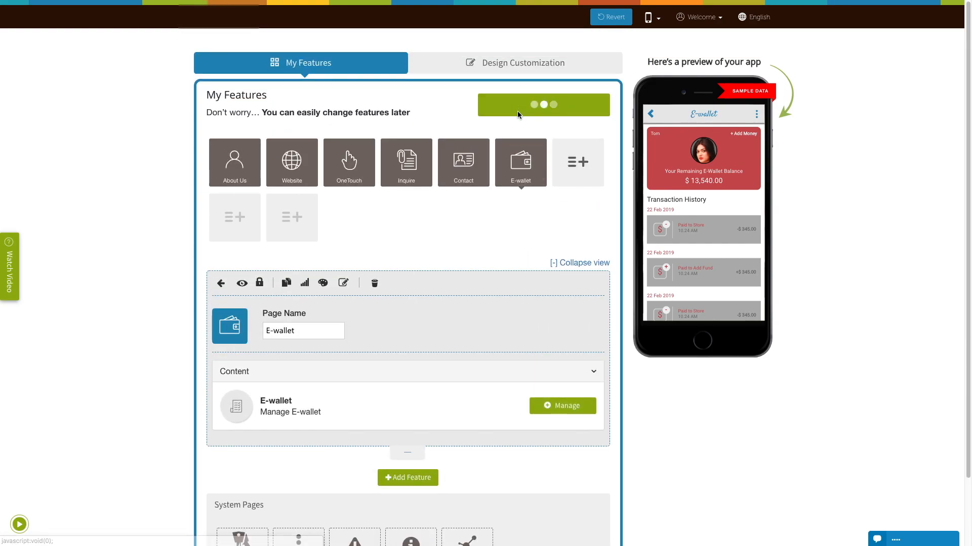